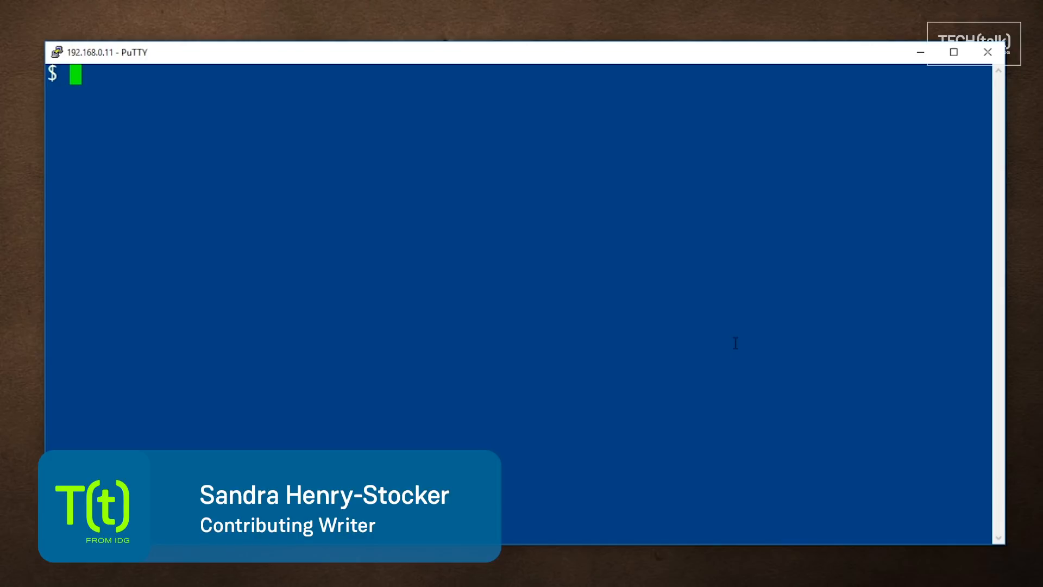
Run 'echo Forget what I typed > /dev/null' so the output is discarded.
text(echo Forget w)
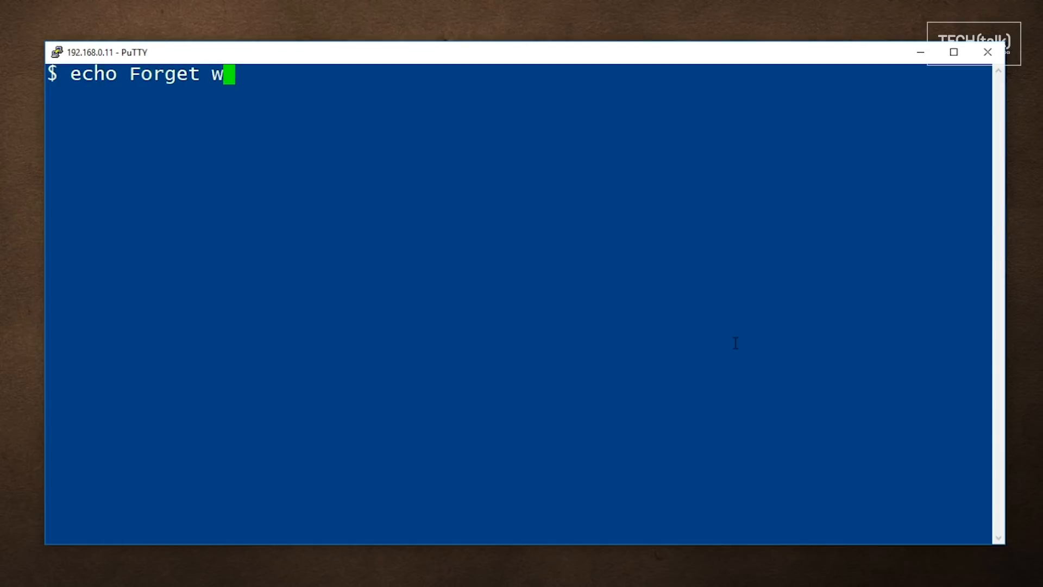
text(hat I typed)
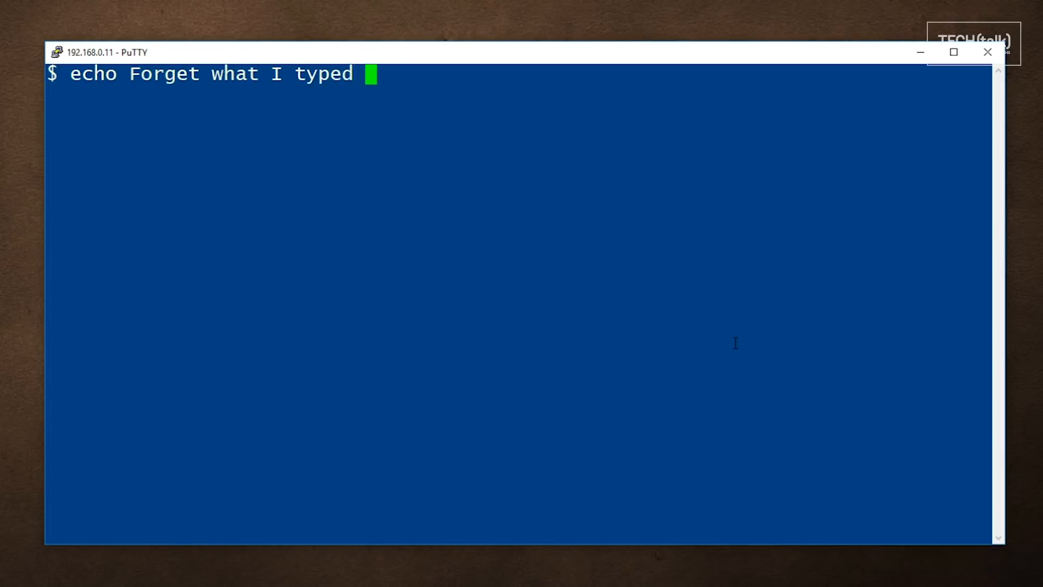
text(> /dev/null)
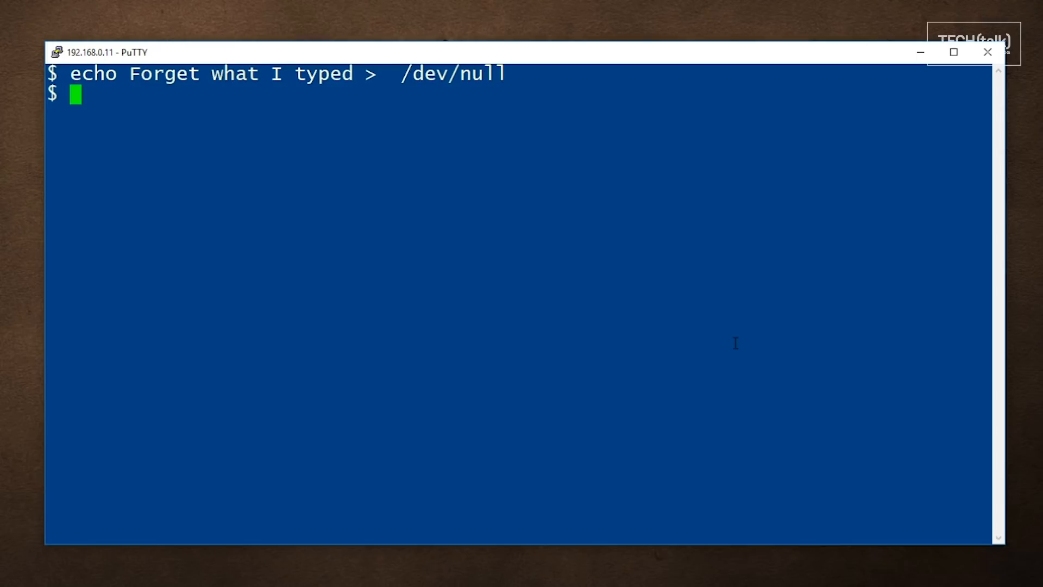
Run 'find -name myfile 2> /dev/null' to show only ./myfile without errors.
text(find)
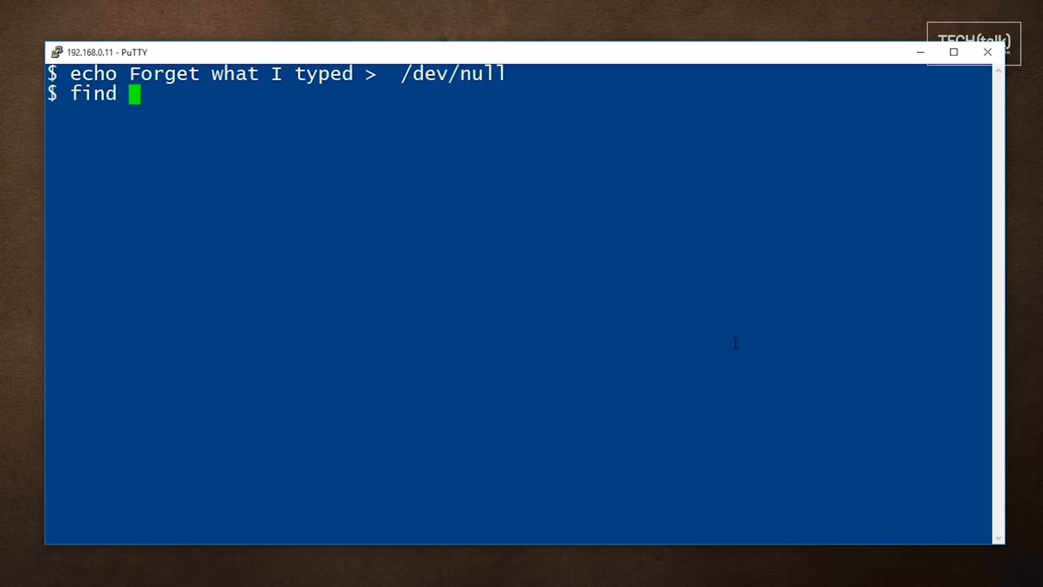
text(-name myfi)
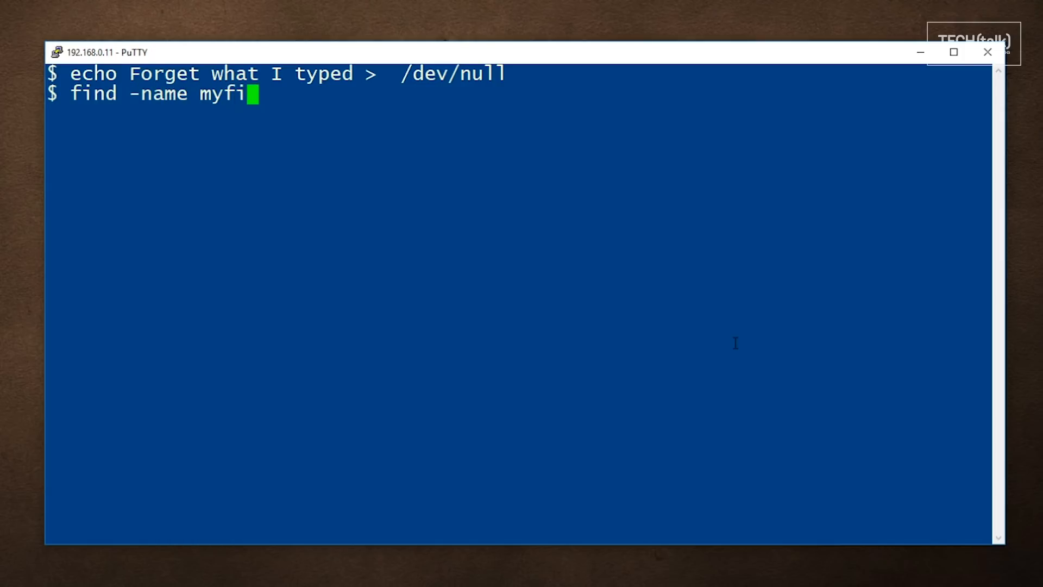
text(le 2>)
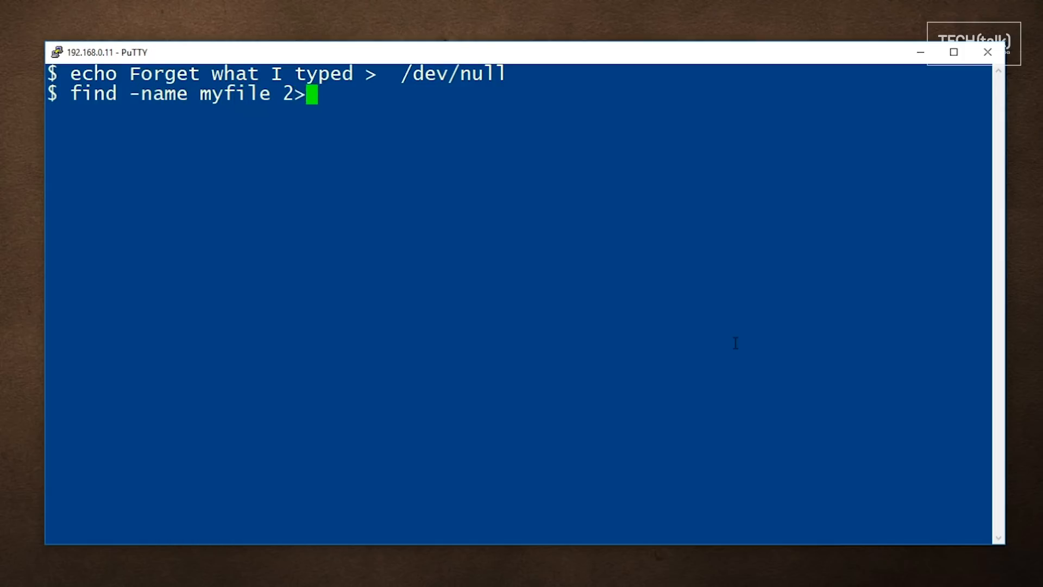
text(/dev/nu)
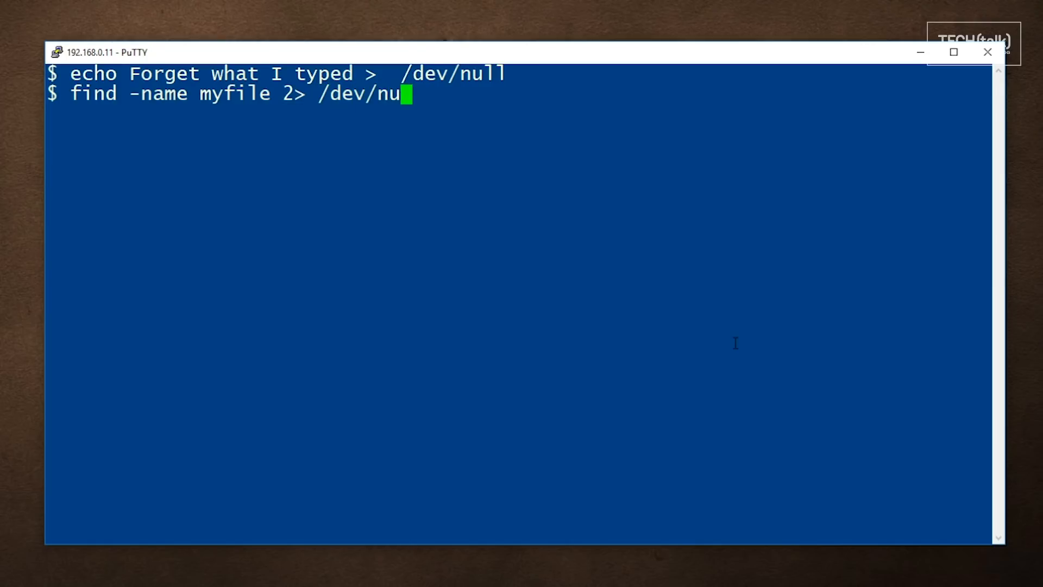
key(Return)
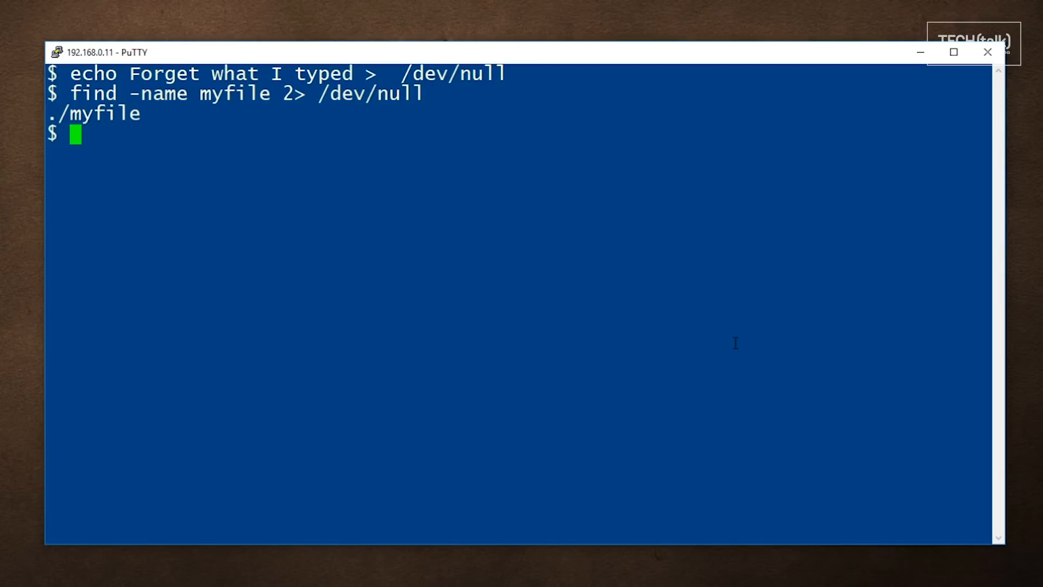
Print the exit status with 'echo $?', then rerun find with '1> /dev/null'.
text(echo $?)
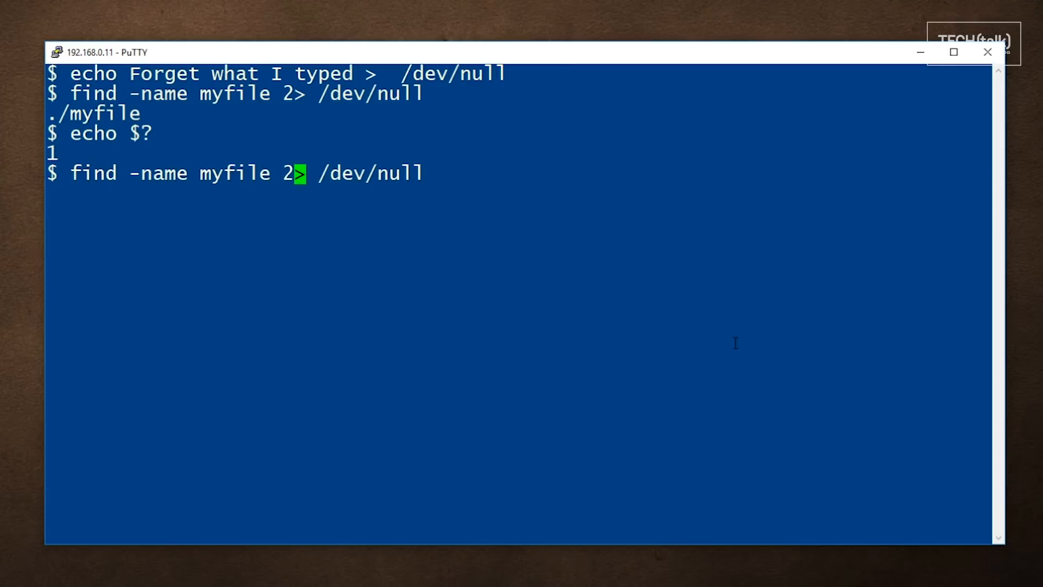
text(1)
key(Return)
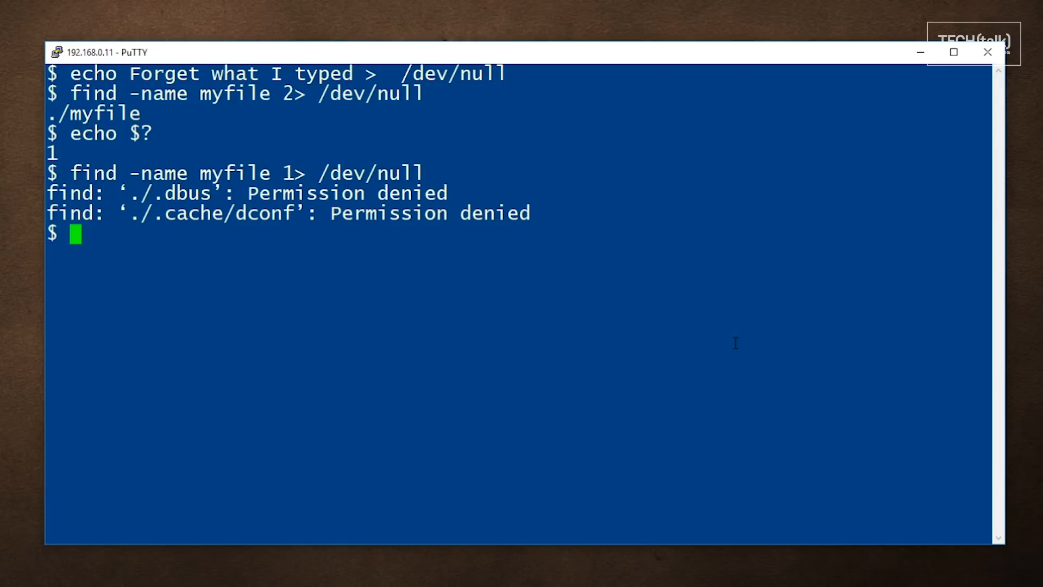
Empty myfile with 'cat /dev/null > myfile'.
text(ca)
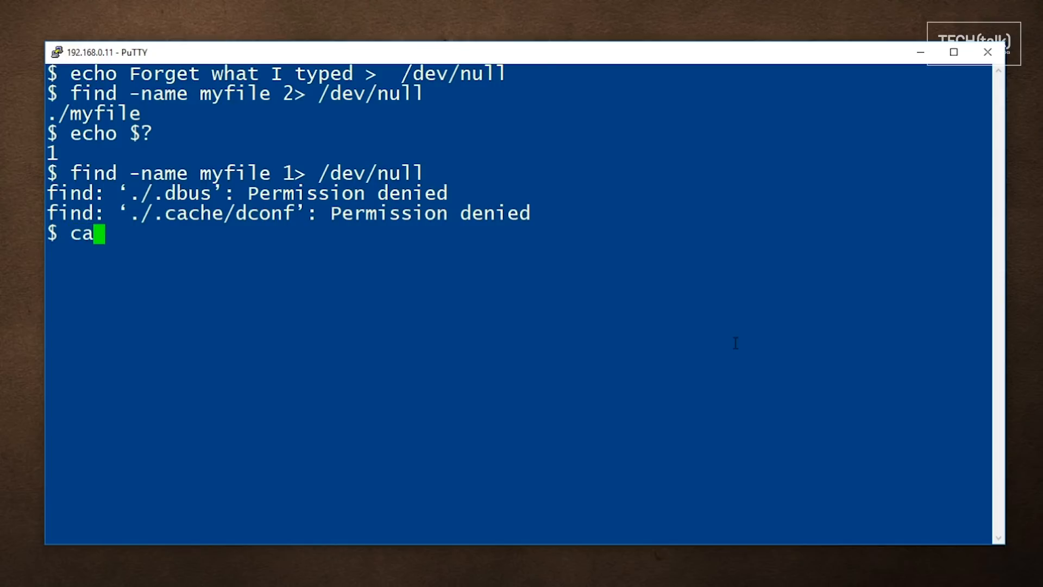
text(t /dev/n)
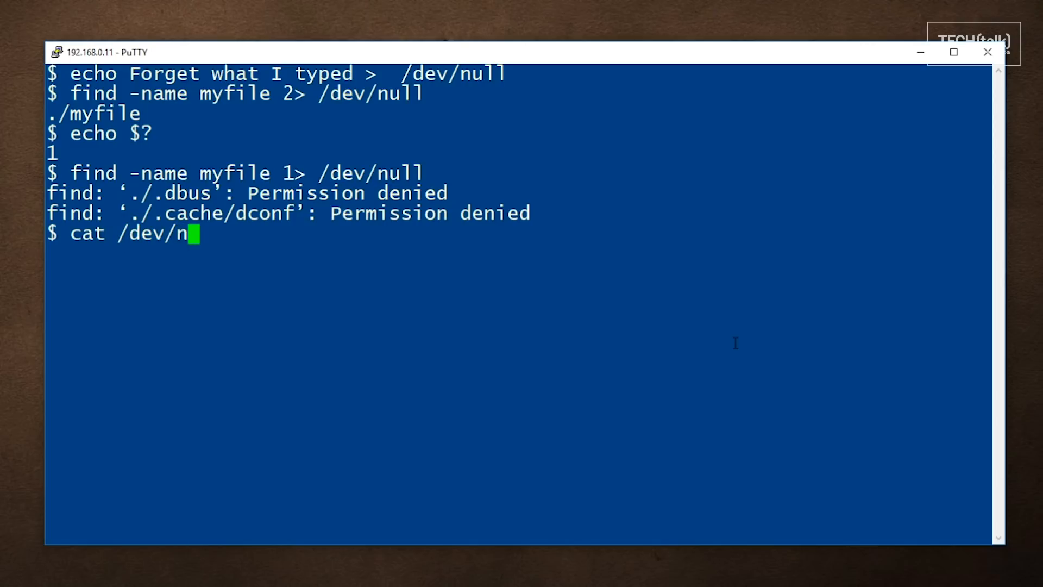
text(ull > myfile)
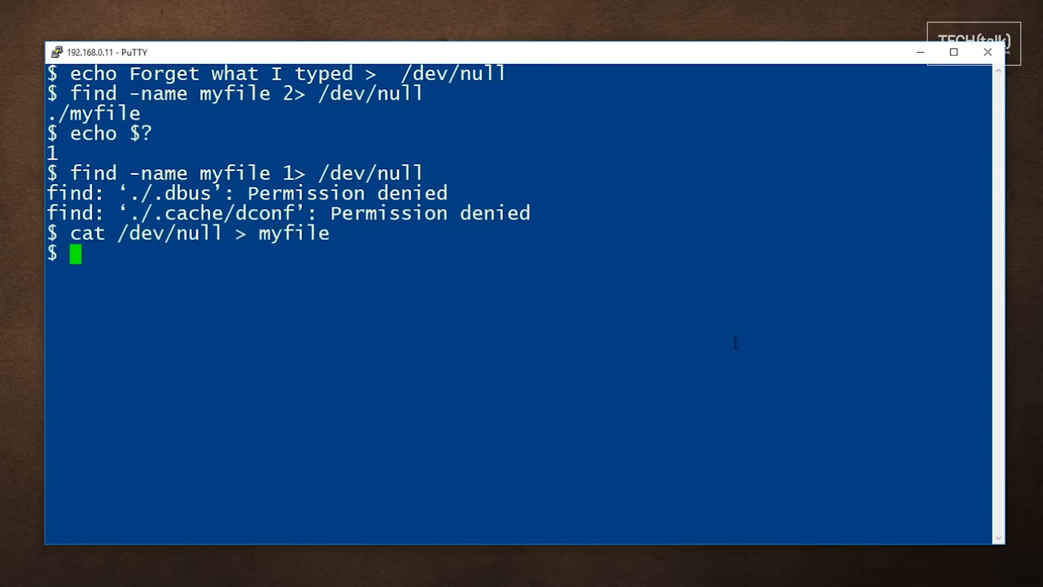
Run 'ls -l myfile' to confirm the file is now 0 bytes.
text(ls -l)
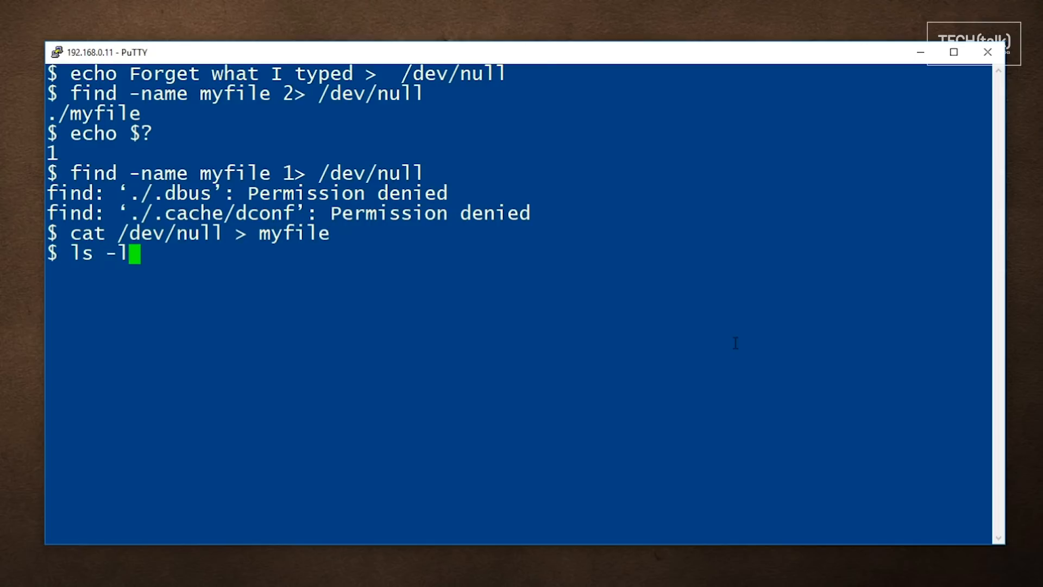
text(myfile)
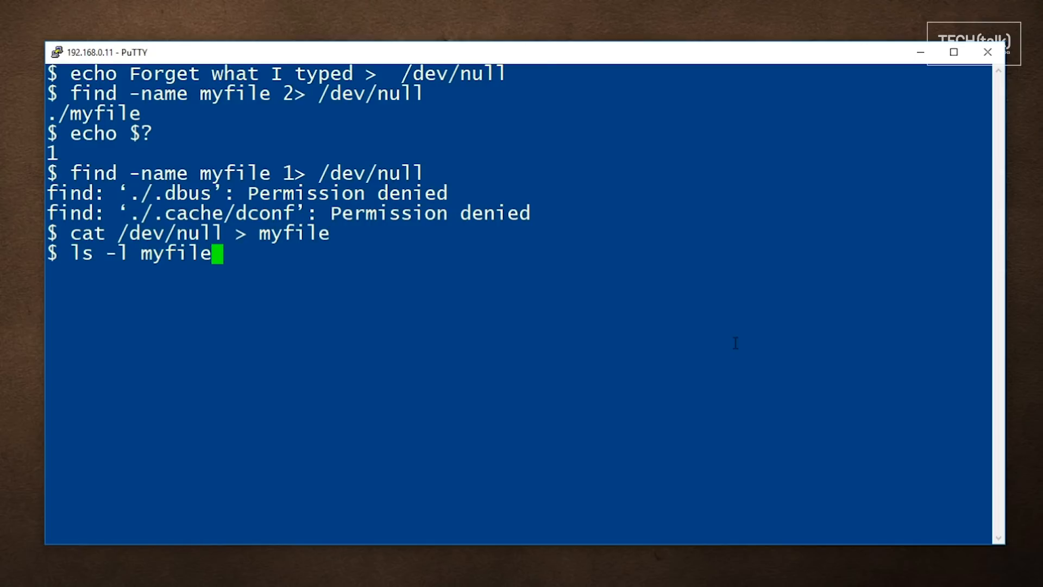
key(Return)
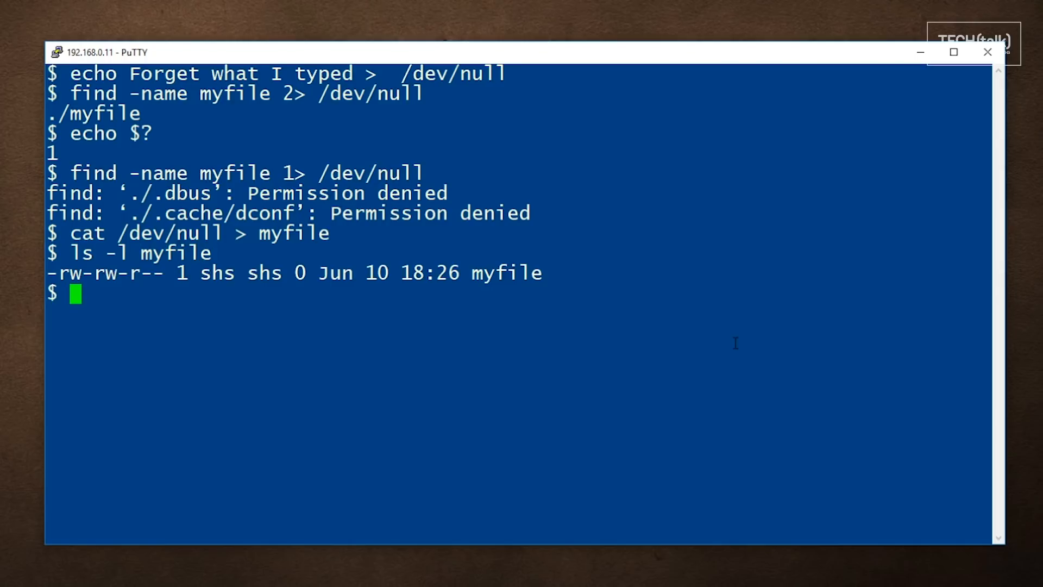
text(>)
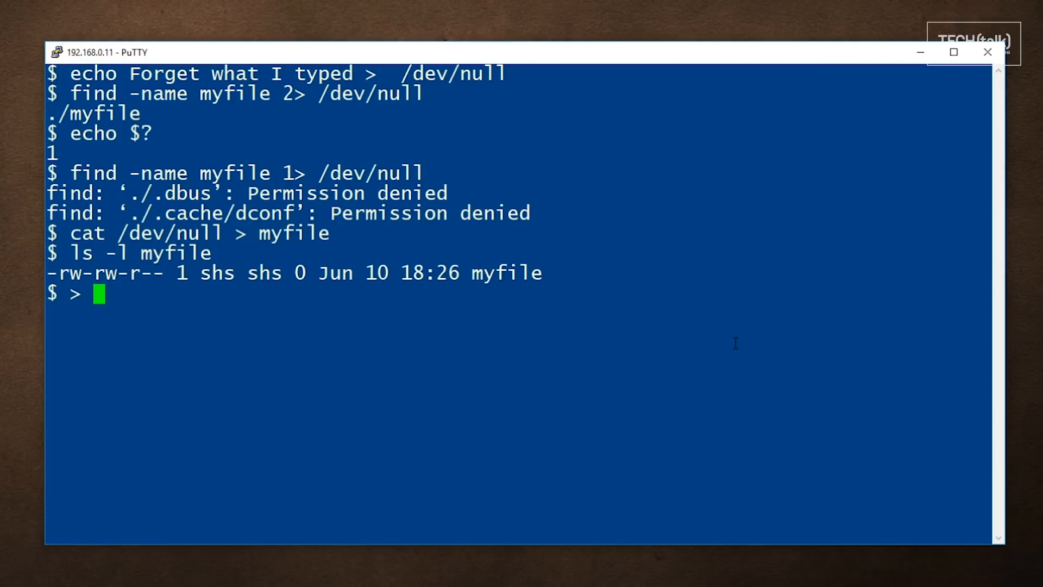
text(my)
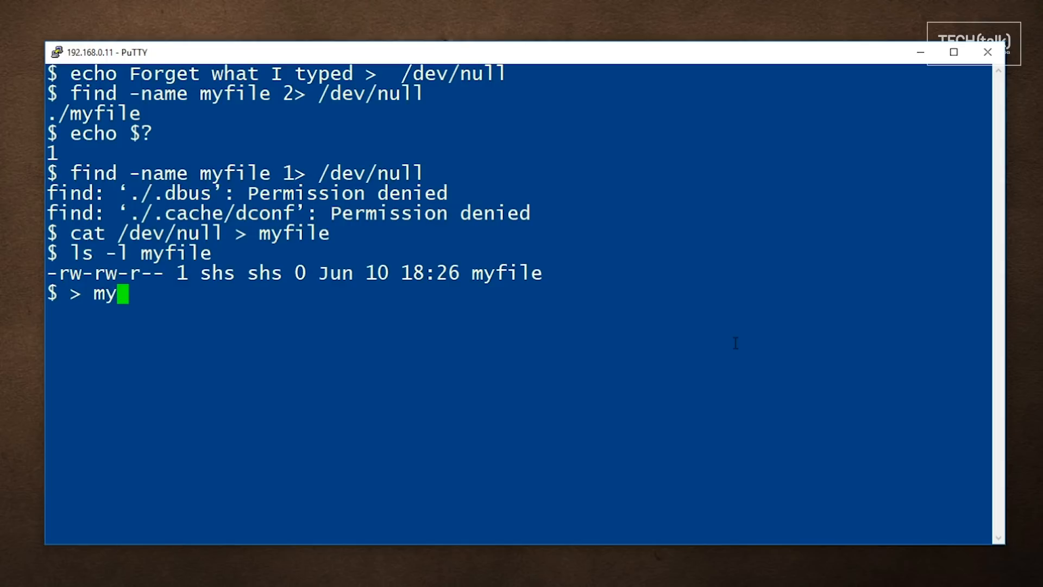